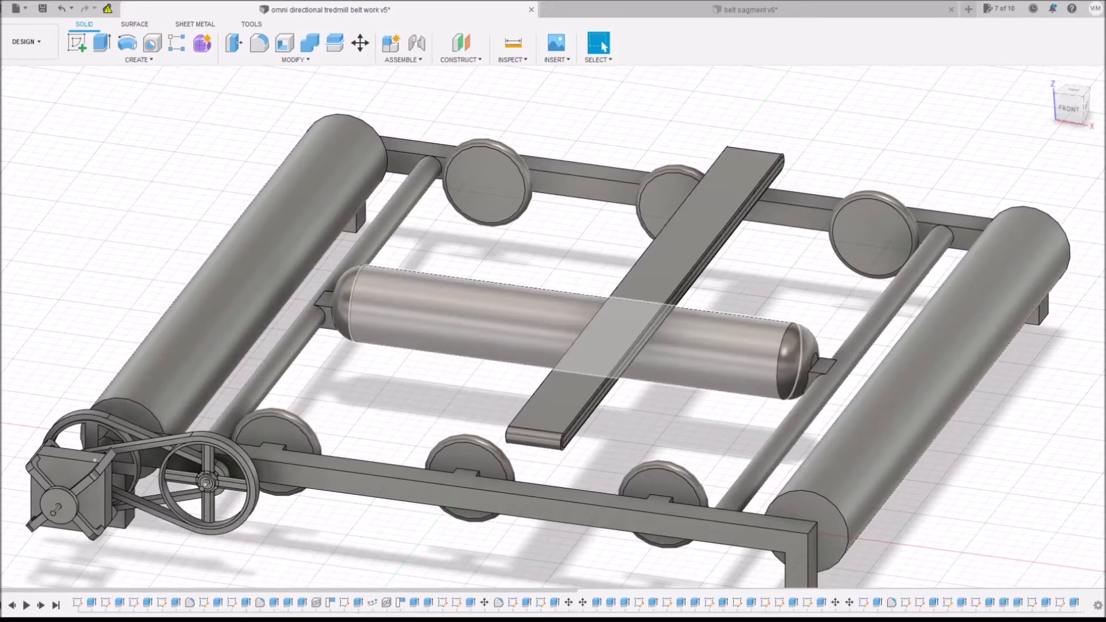
# - Switch to the belt segment design with two extrusion segments joined side by side
pyautogui.click(744, 9)
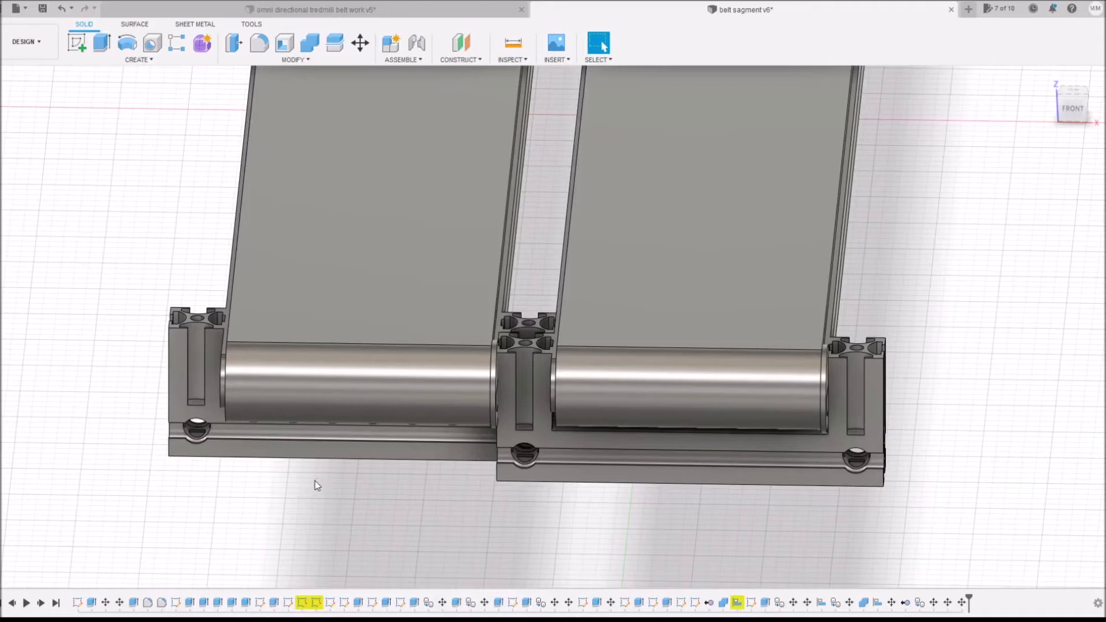
pyautogui.moveTo(303, 474)
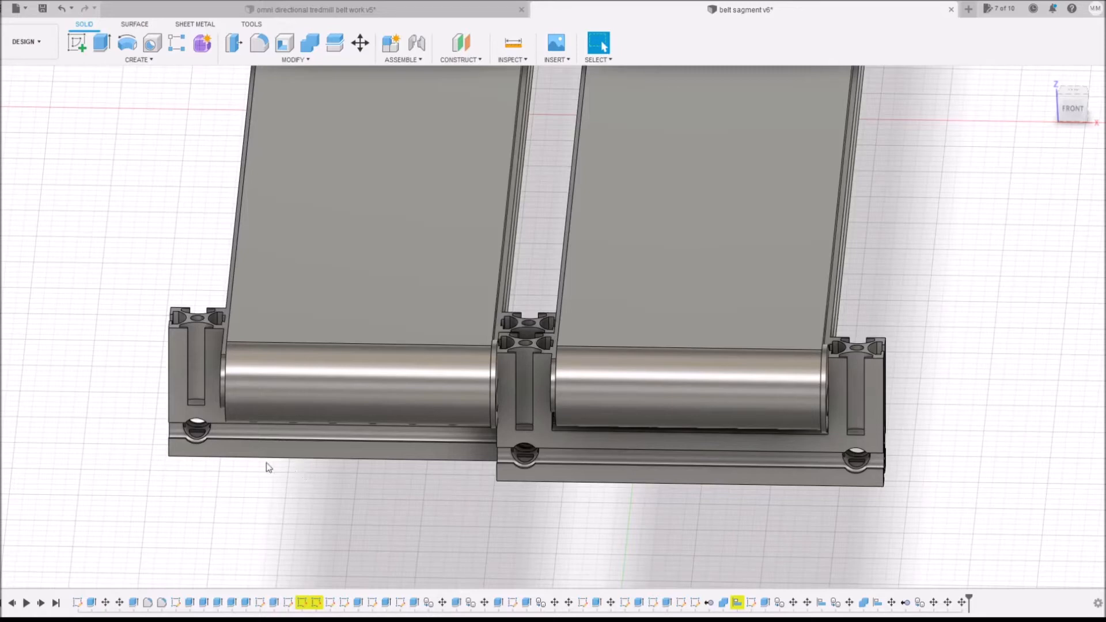
pyautogui.moveTo(248, 470)
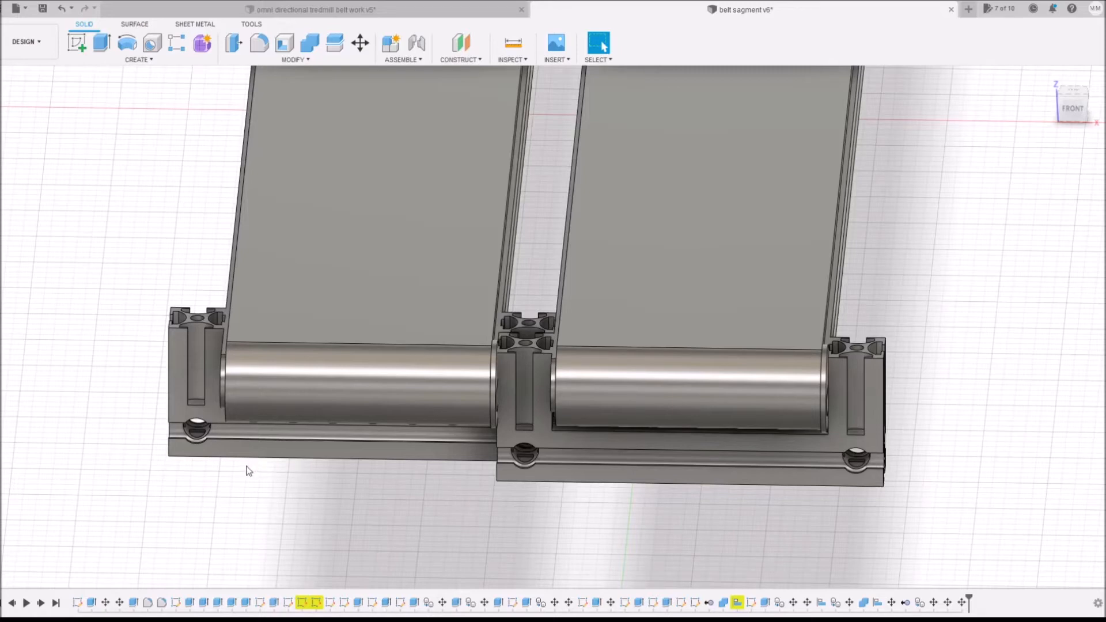
pyautogui.click(353, 212)
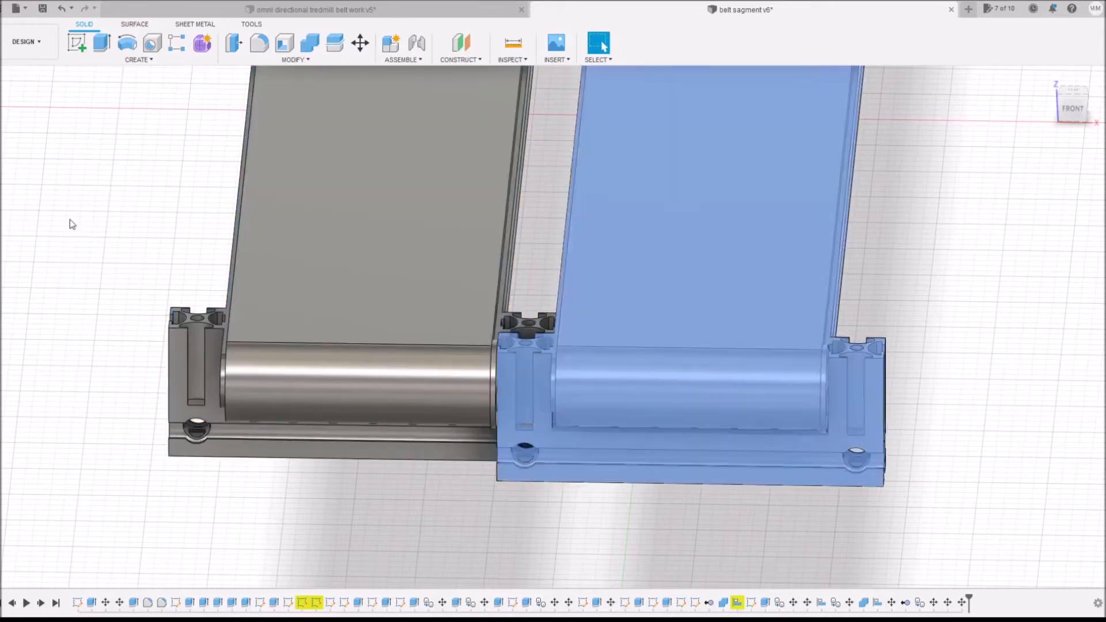
pyautogui.click(579, 503)
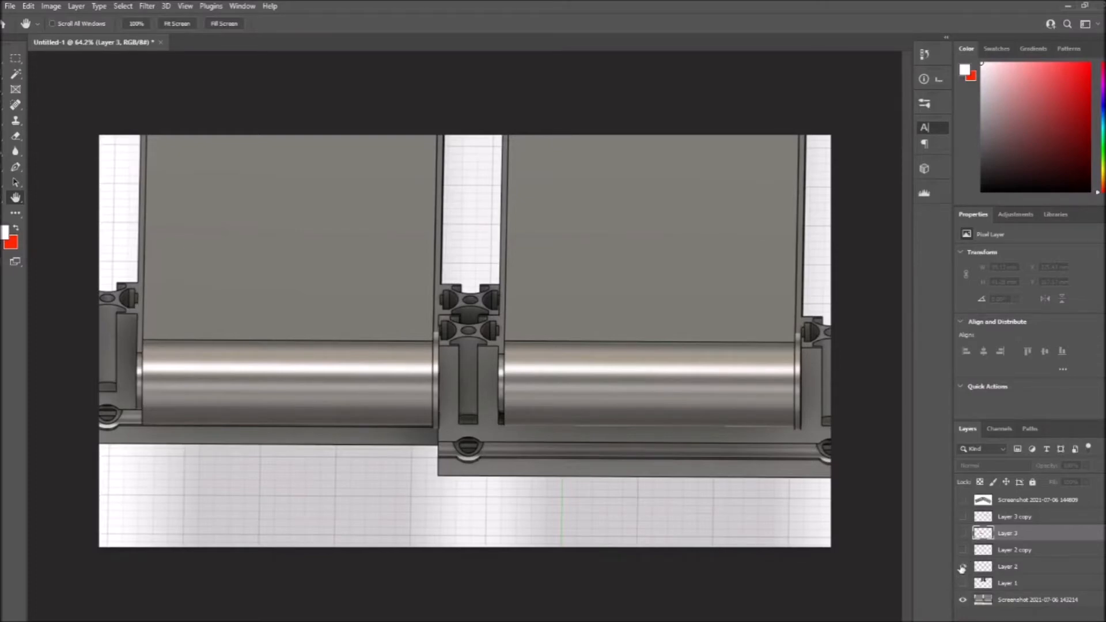
# - Show the screw, dumbbell weight and red opposing-arrow layers on the joint diagram
pyautogui.click(962, 565)
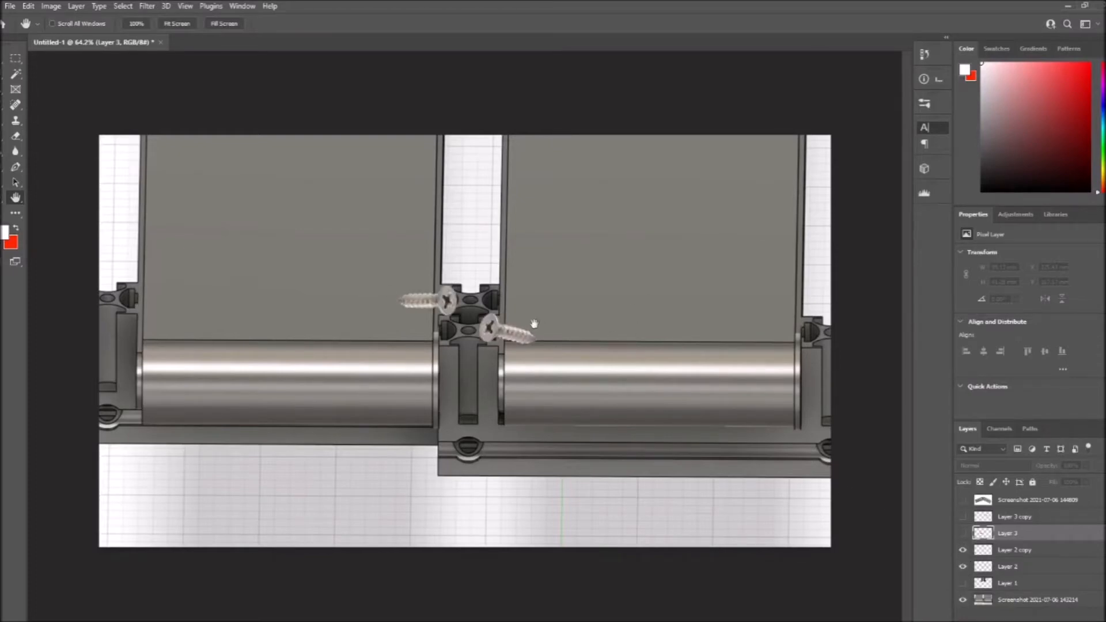
pyautogui.moveTo(554, 310)
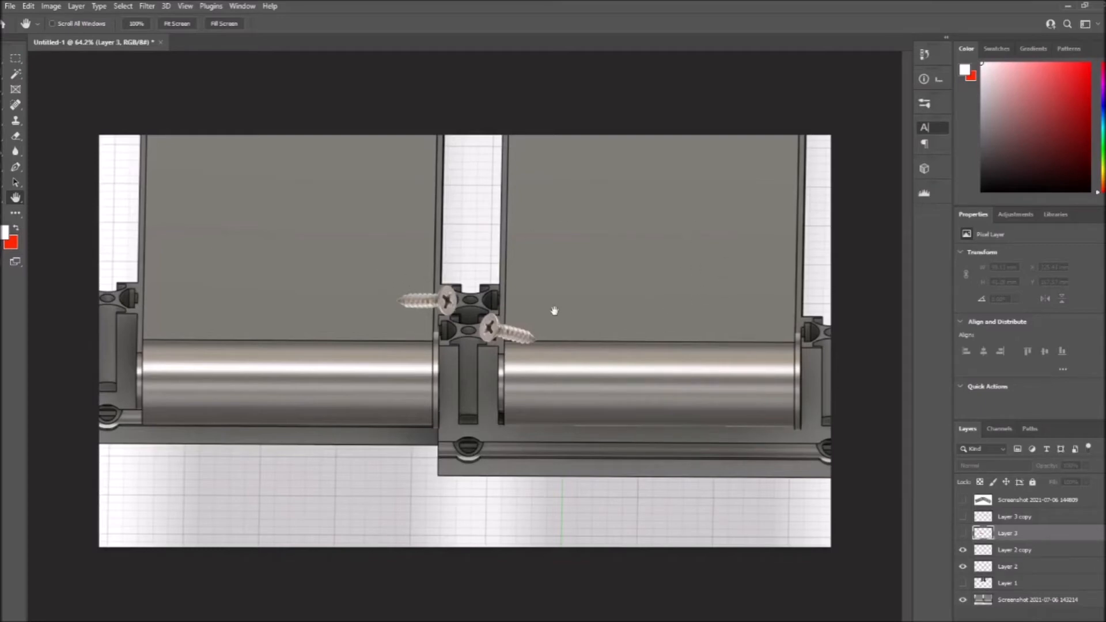
pyautogui.moveTo(624, 503)
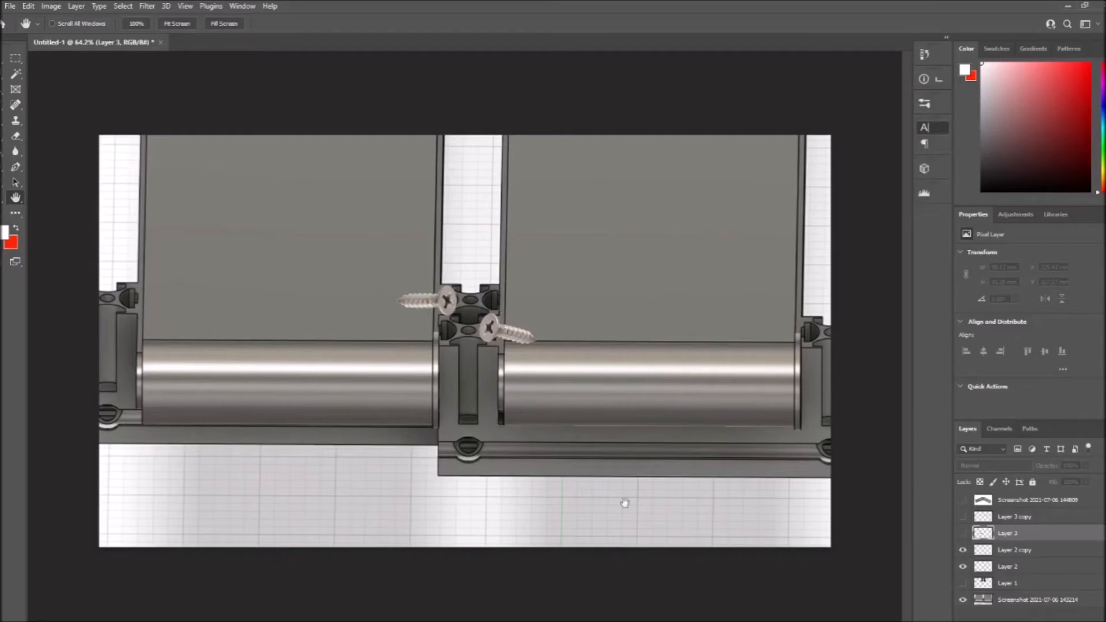
pyautogui.click(961, 583)
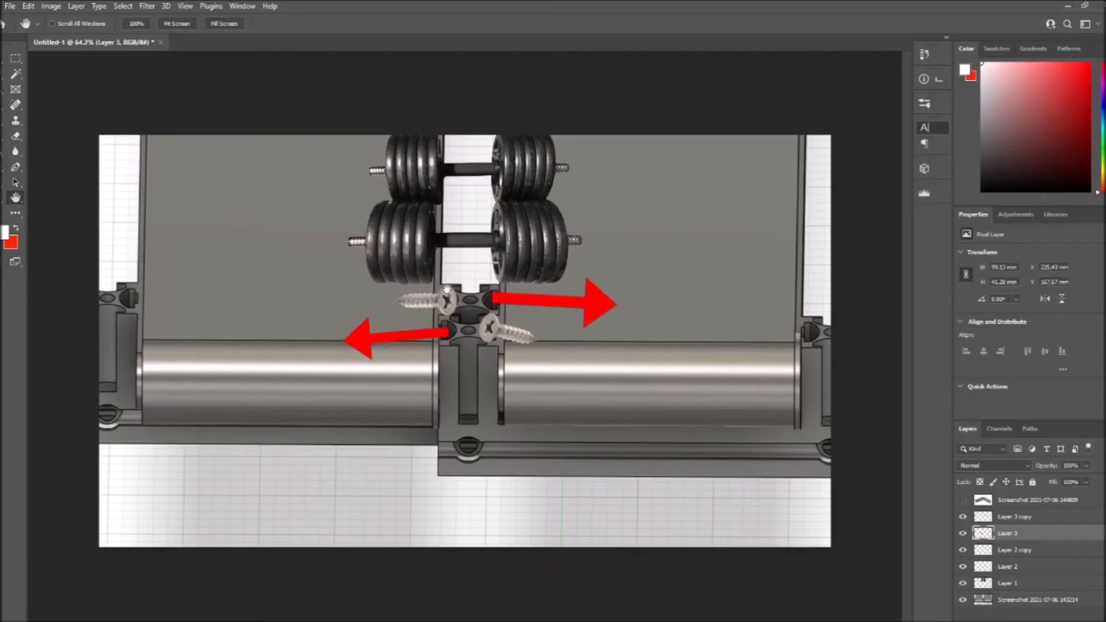
pyautogui.moveTo(515, 319)
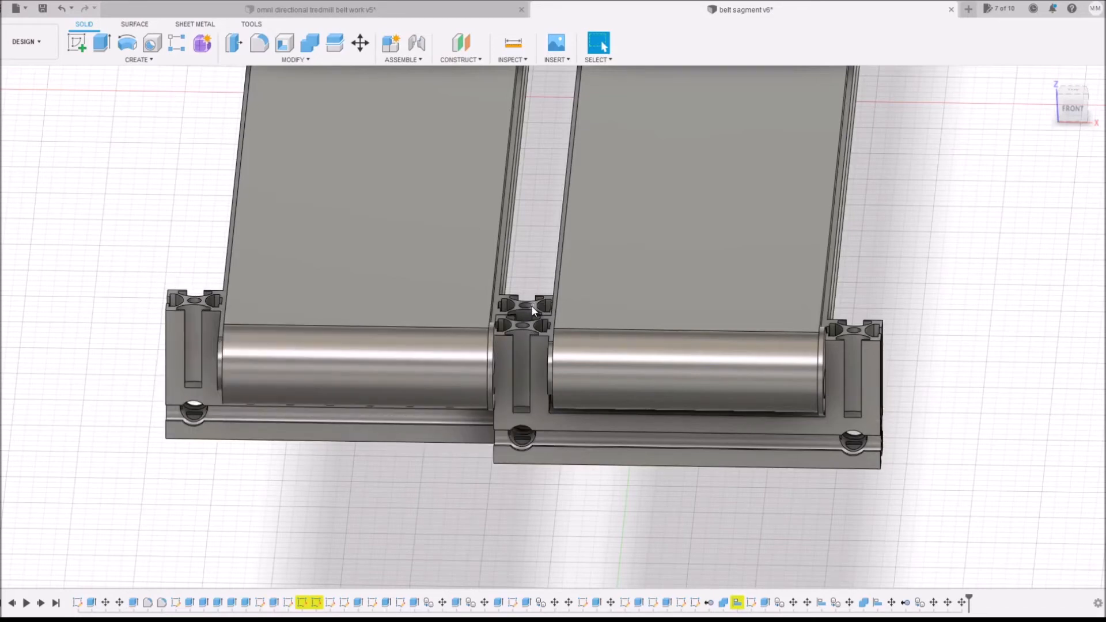
pyautogui.moveTo(522, 334)
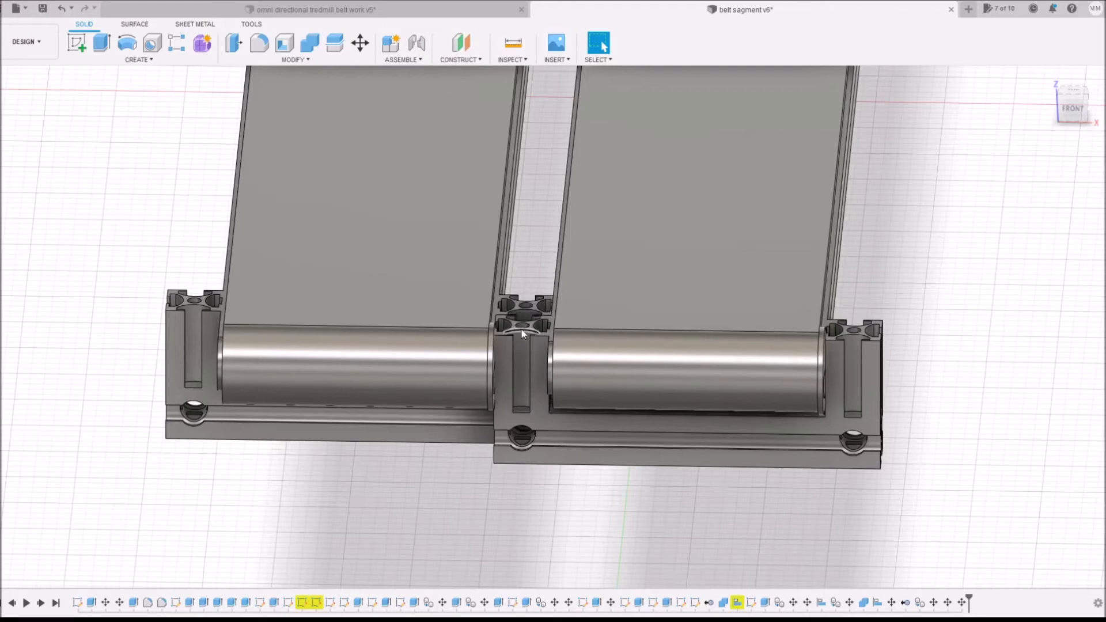
pyautogui.moveTo(520, 435)
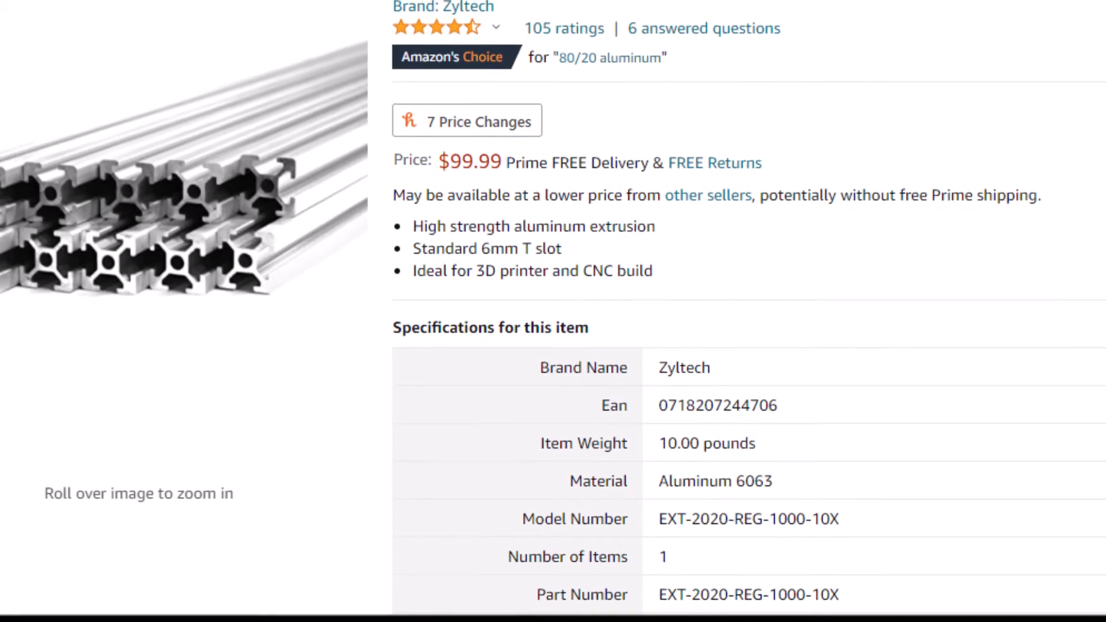
pyautogui.scroll(3)
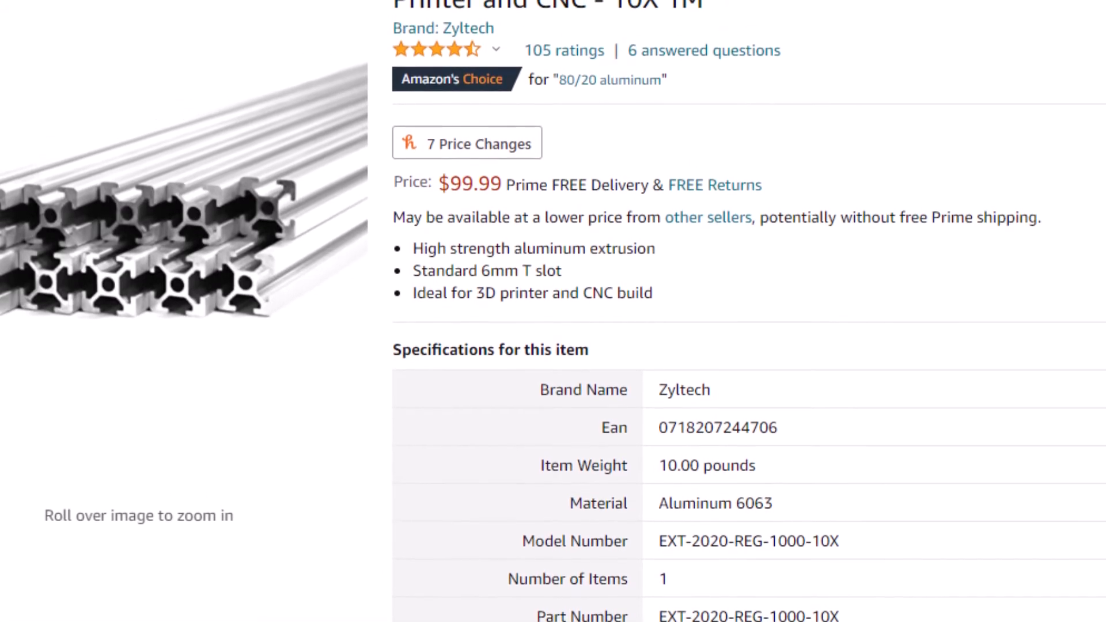
pyautogui.scroll(3)
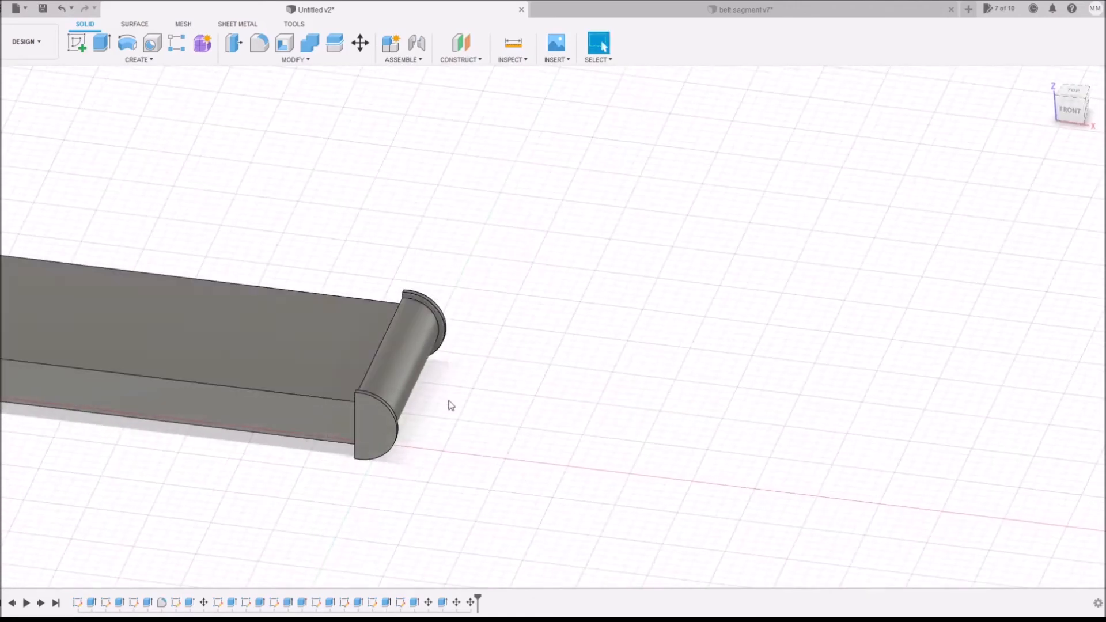
pyautogui.moveTo(239, 236)
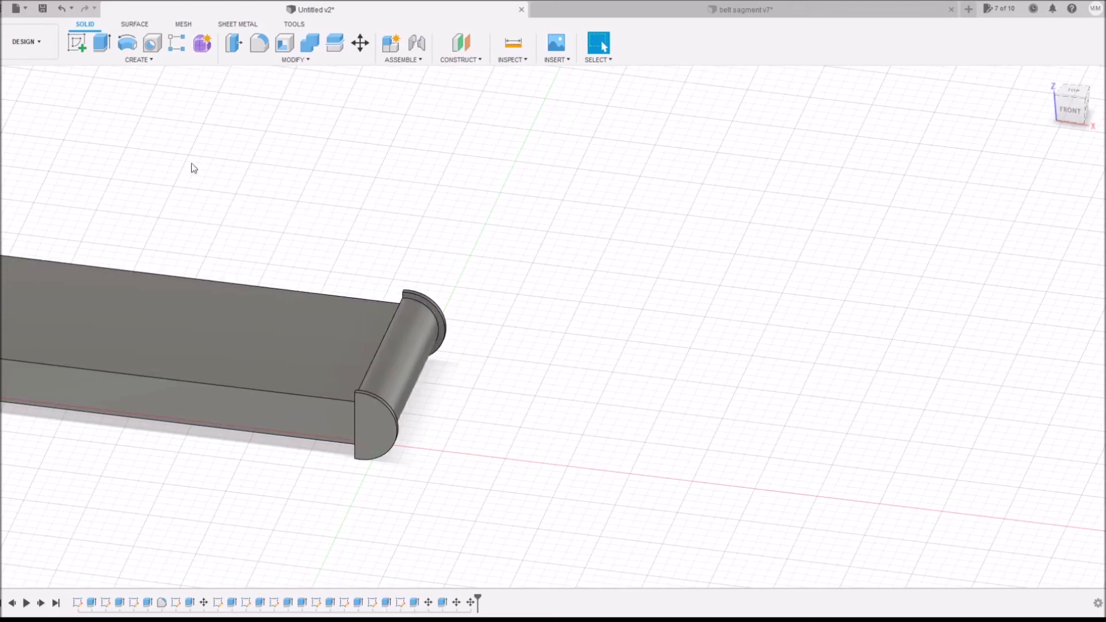
pyautogui.moveTo(494, 325)
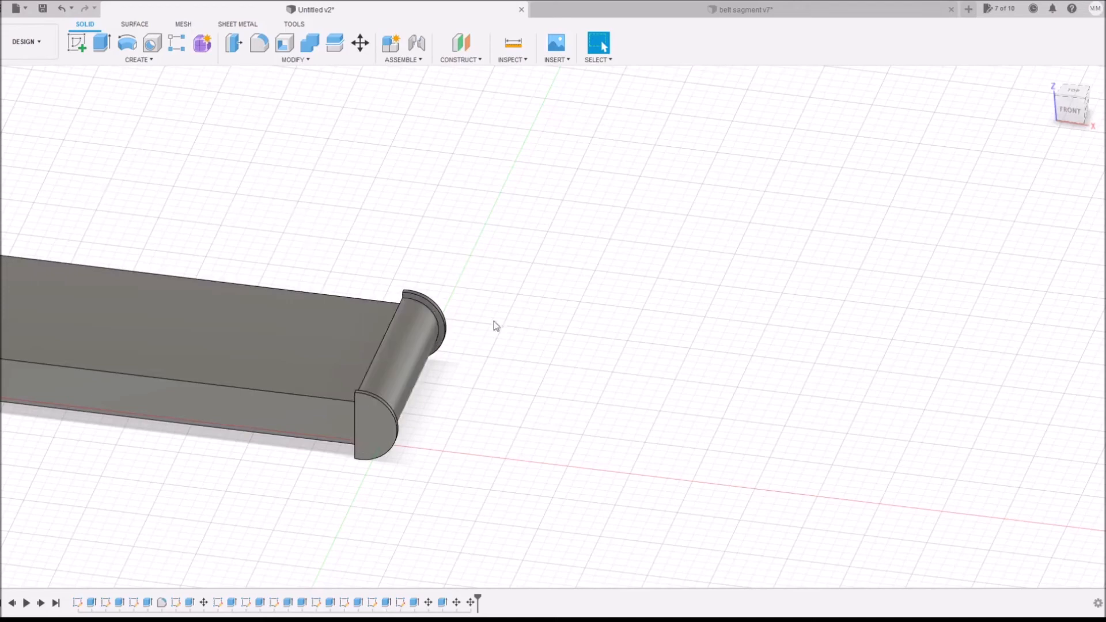
pyautogui.moveTo(38, 178)
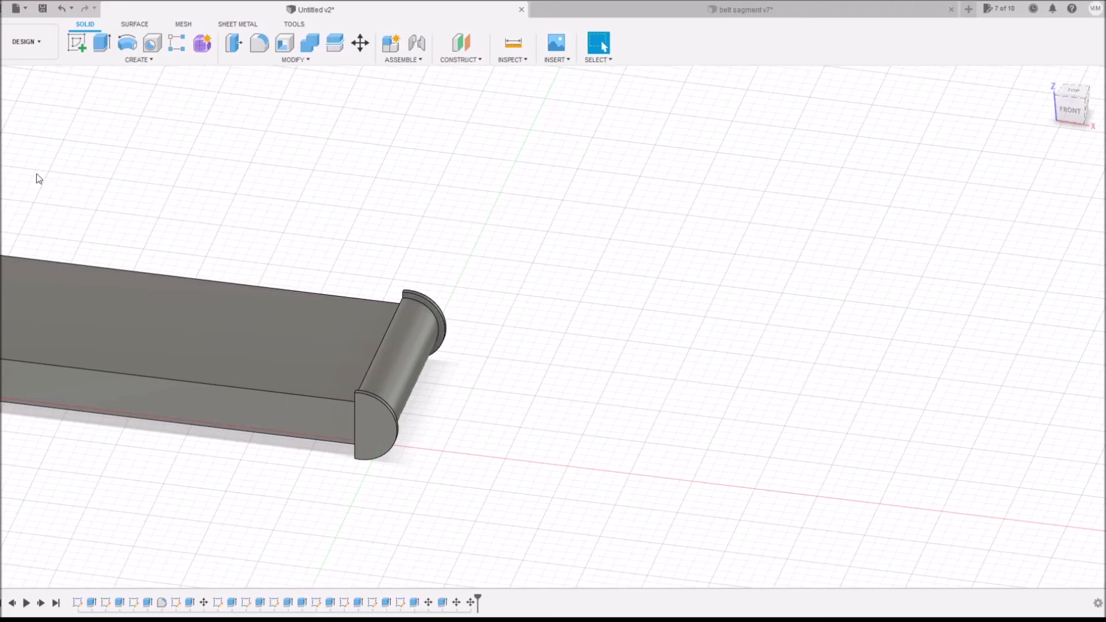